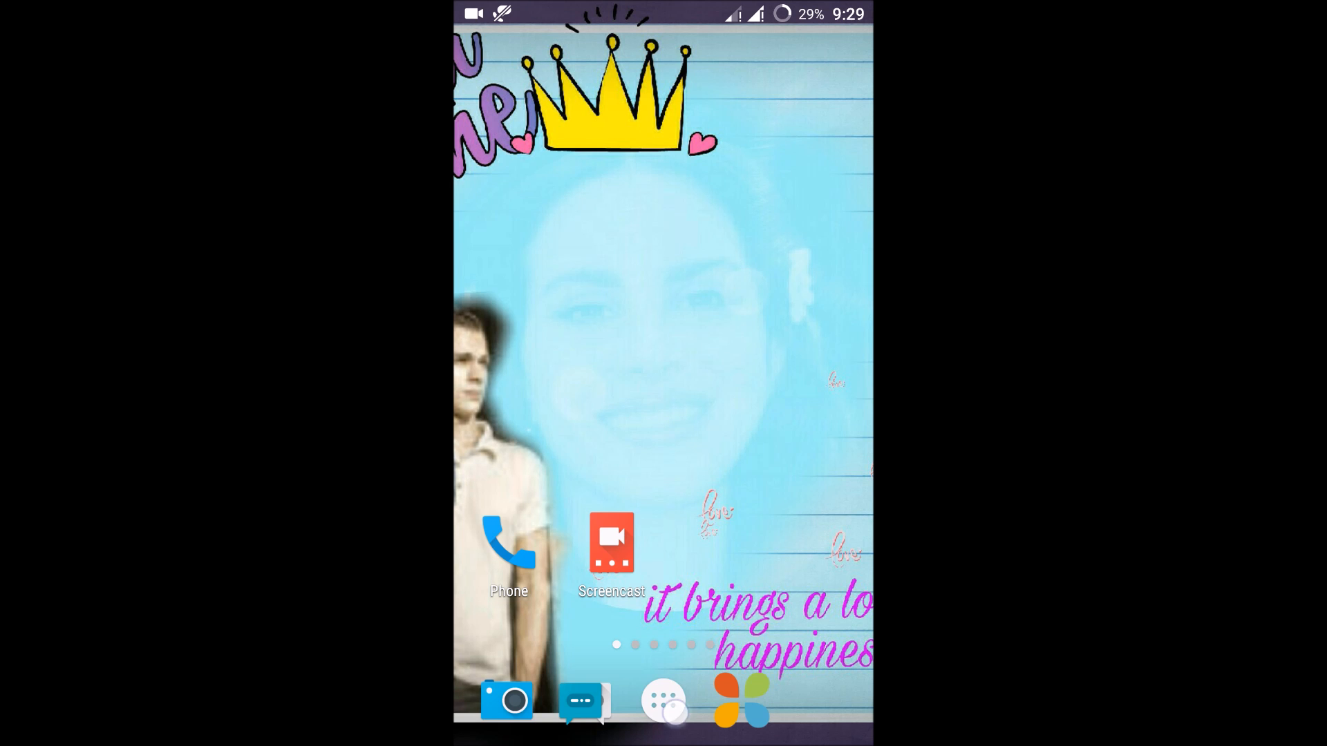
- Launch Gmail from the app drawer's list of installed apps
click(662, 702)
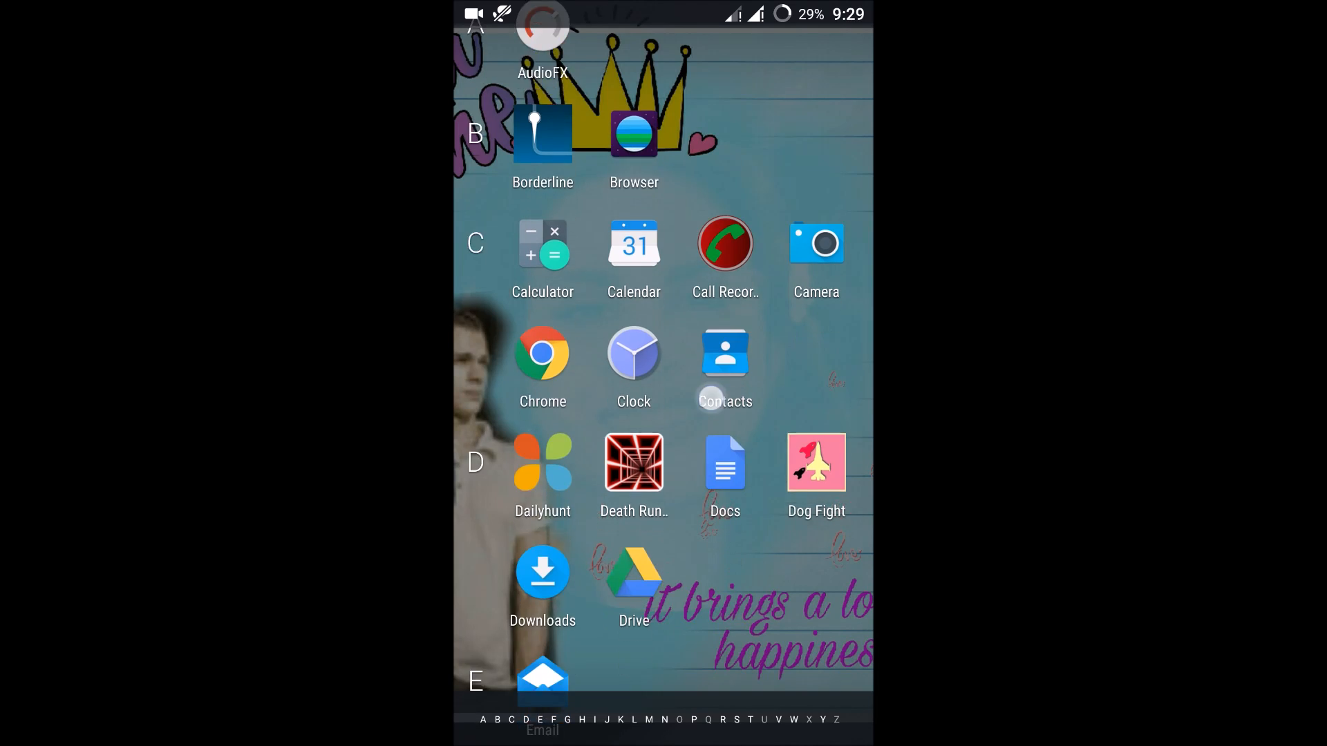
scroll(down, 3)
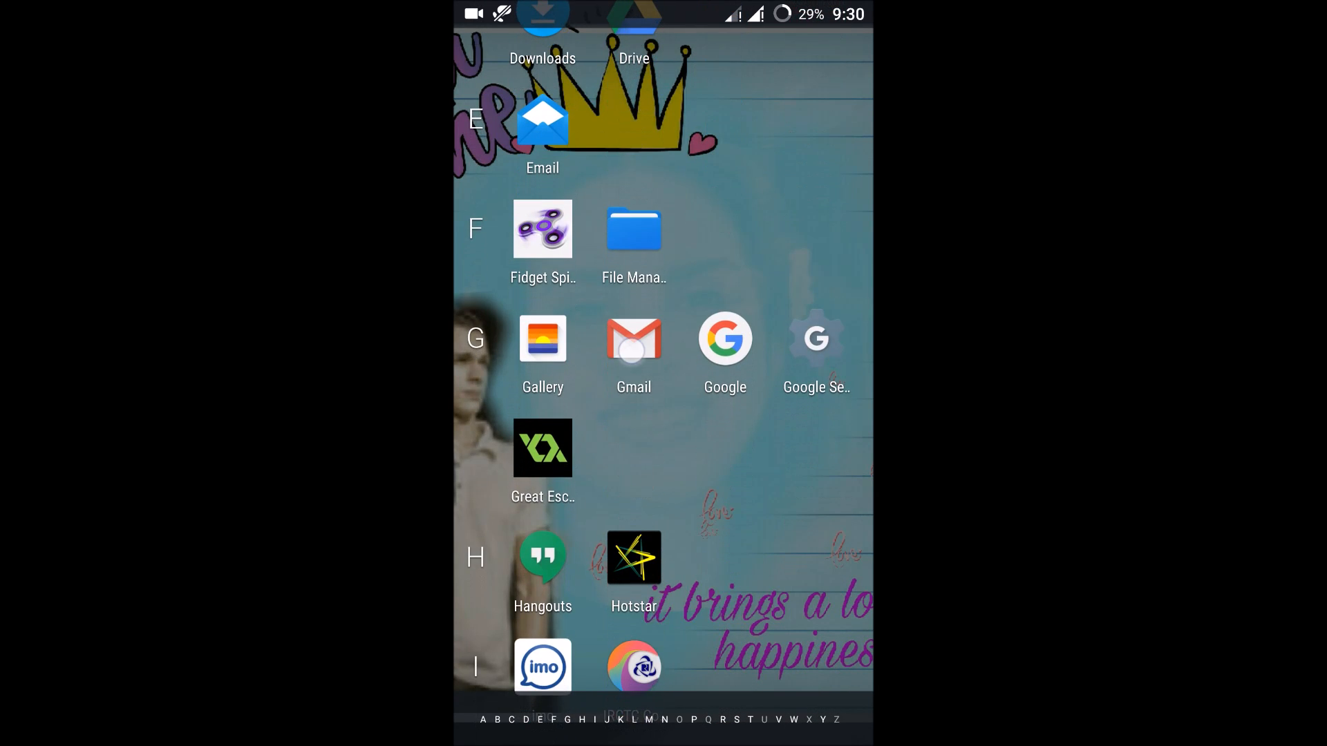
click(634, 340)
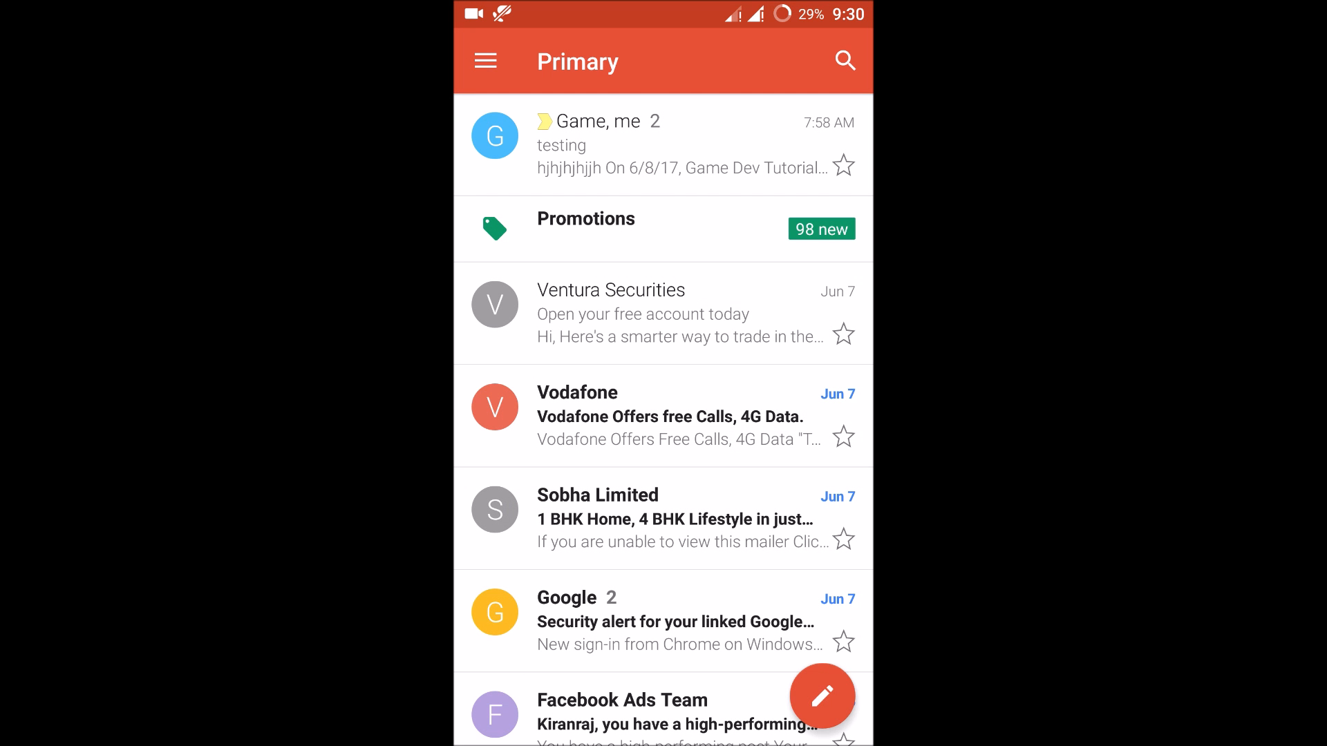
scroll(down, 3)
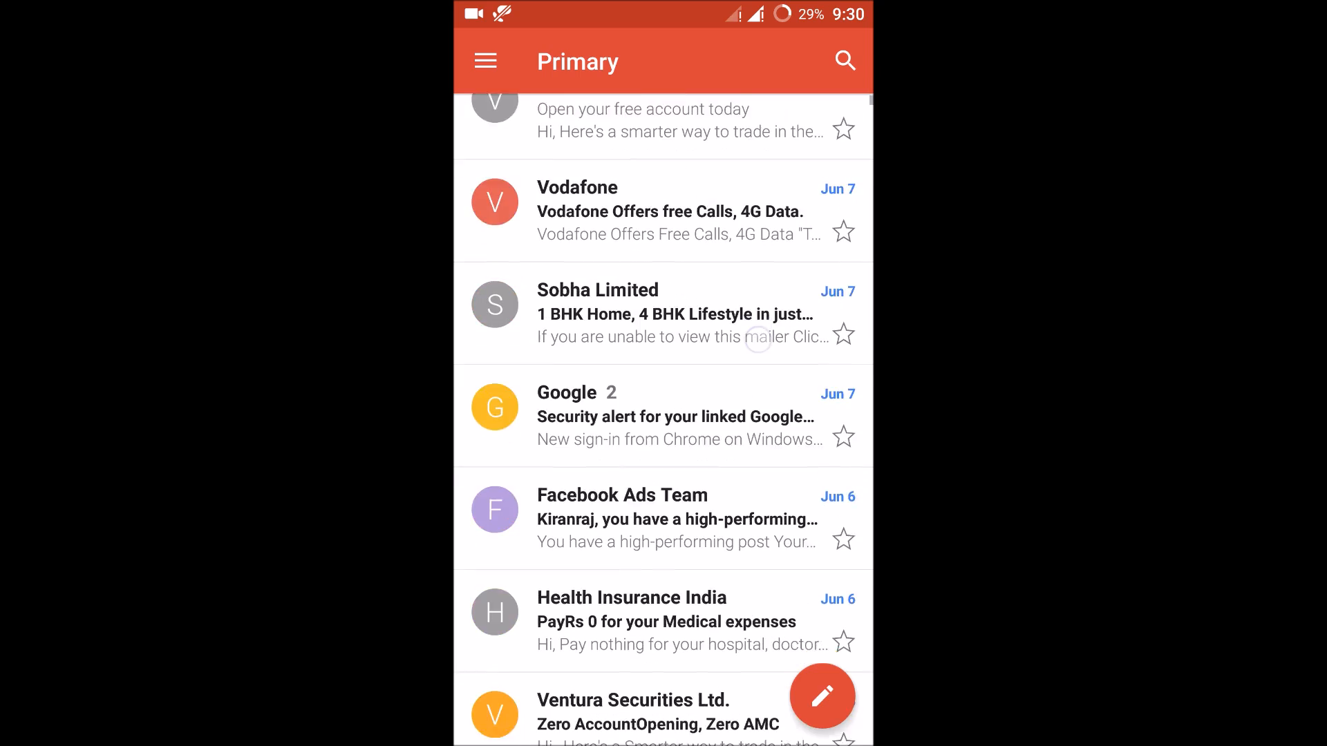
scroll(down, 3)
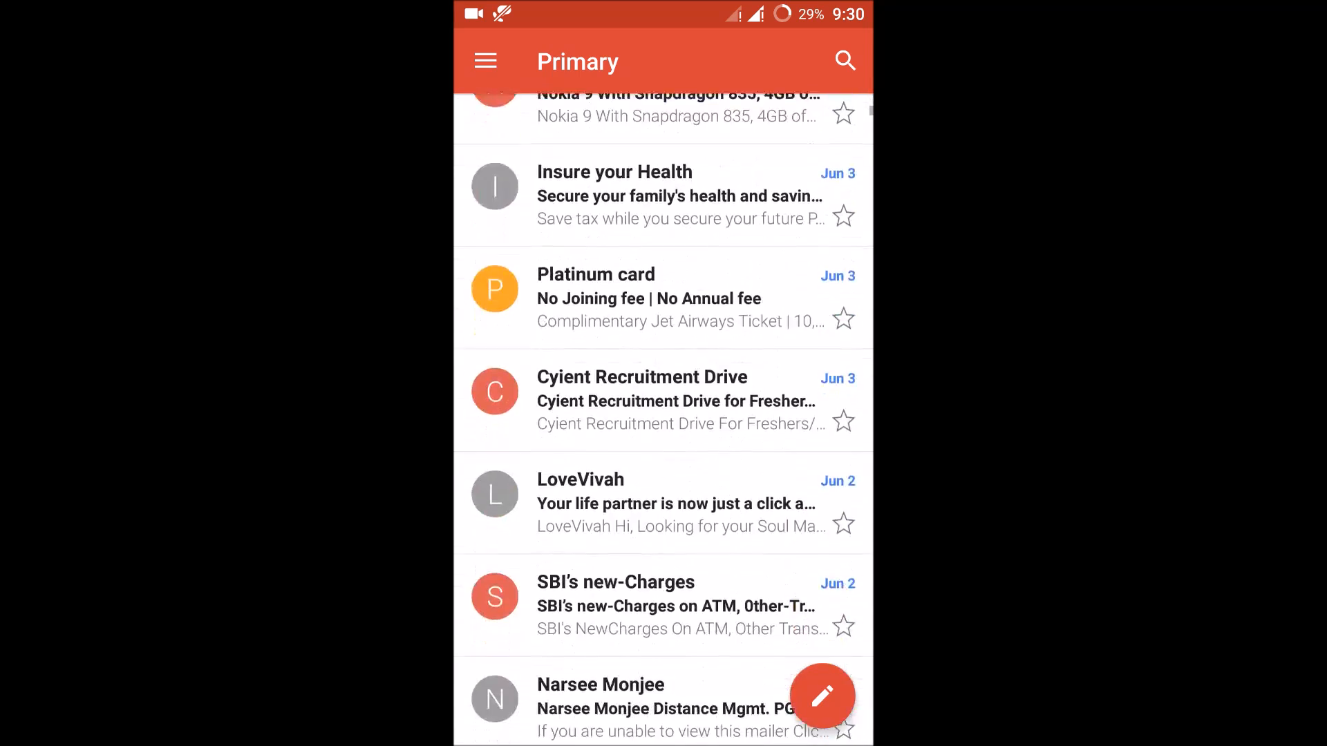
scroll(down, 3)
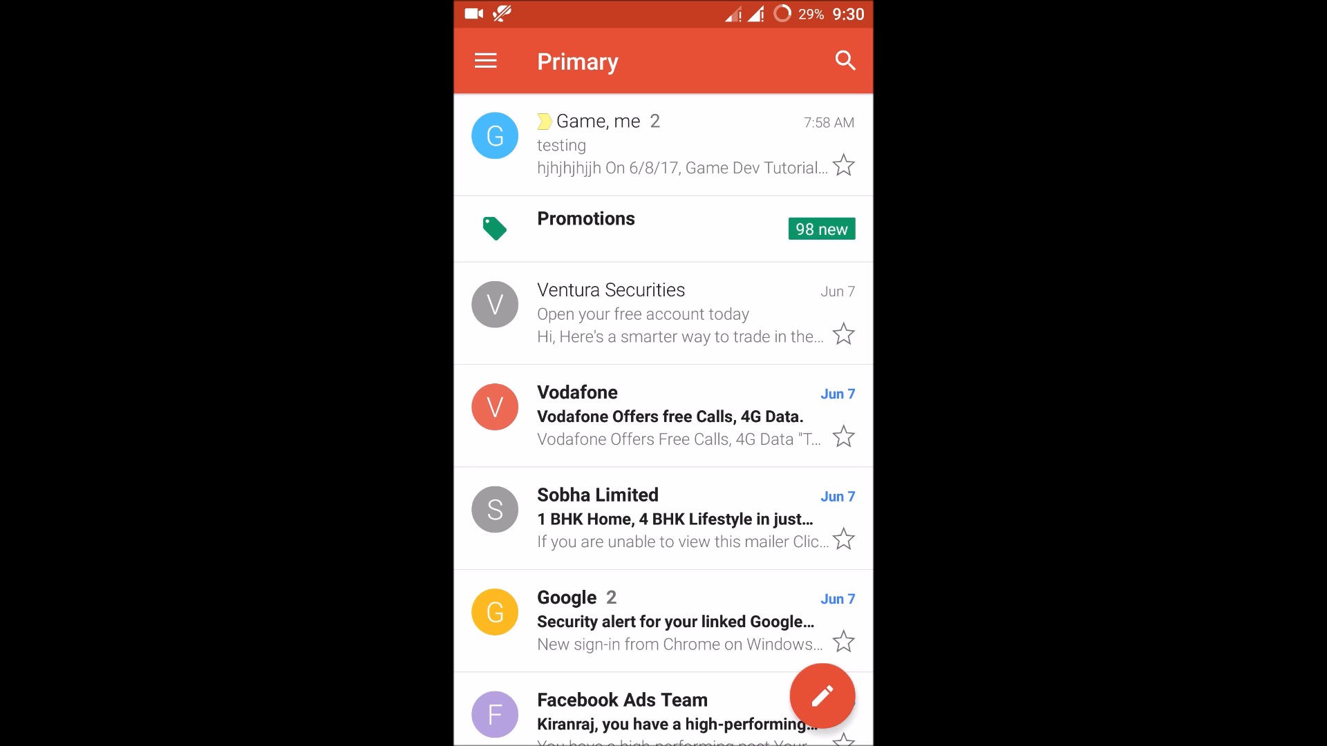
- Select the 'Game, me' conversation and delete it with the toolbar trash icon
click(495, 135)
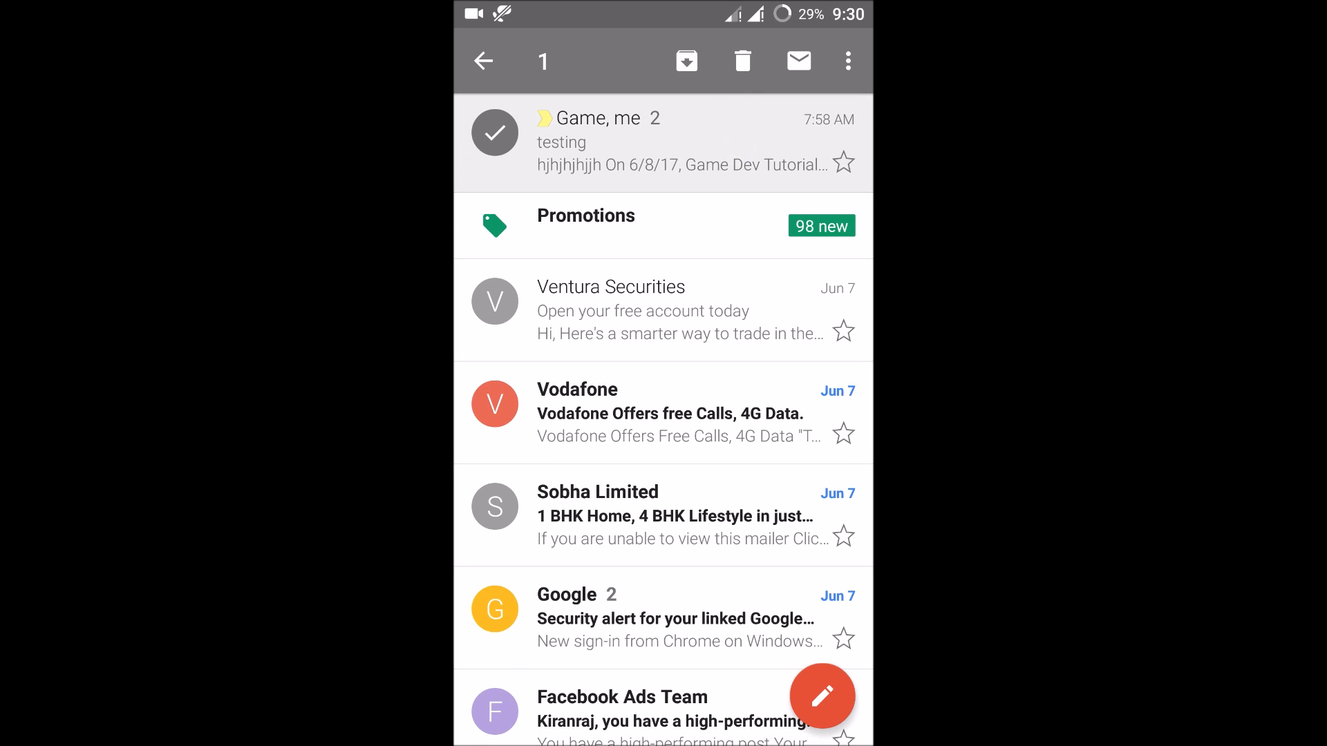
click(747, 61)
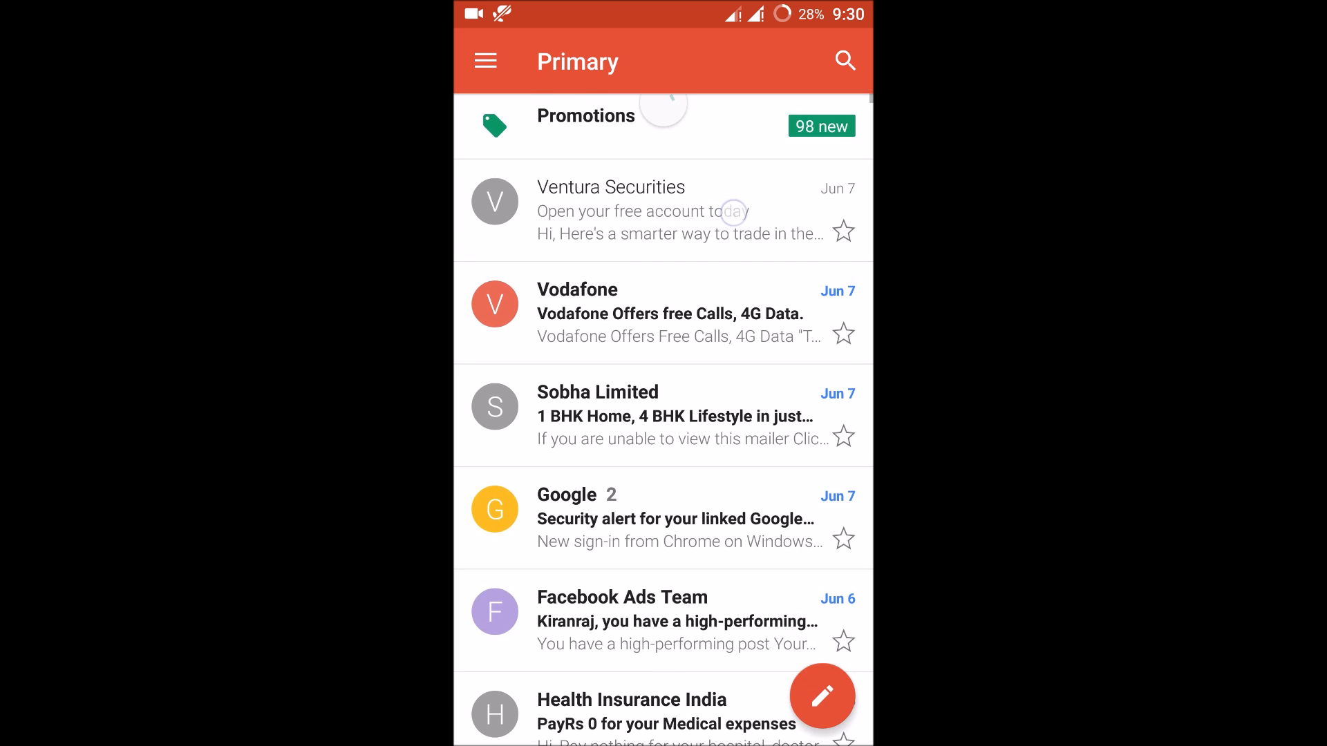
- Select Ventura Securities, Vodafone, Sobha Limited, OnePlus 5 and the Google password email
click(495, 202)
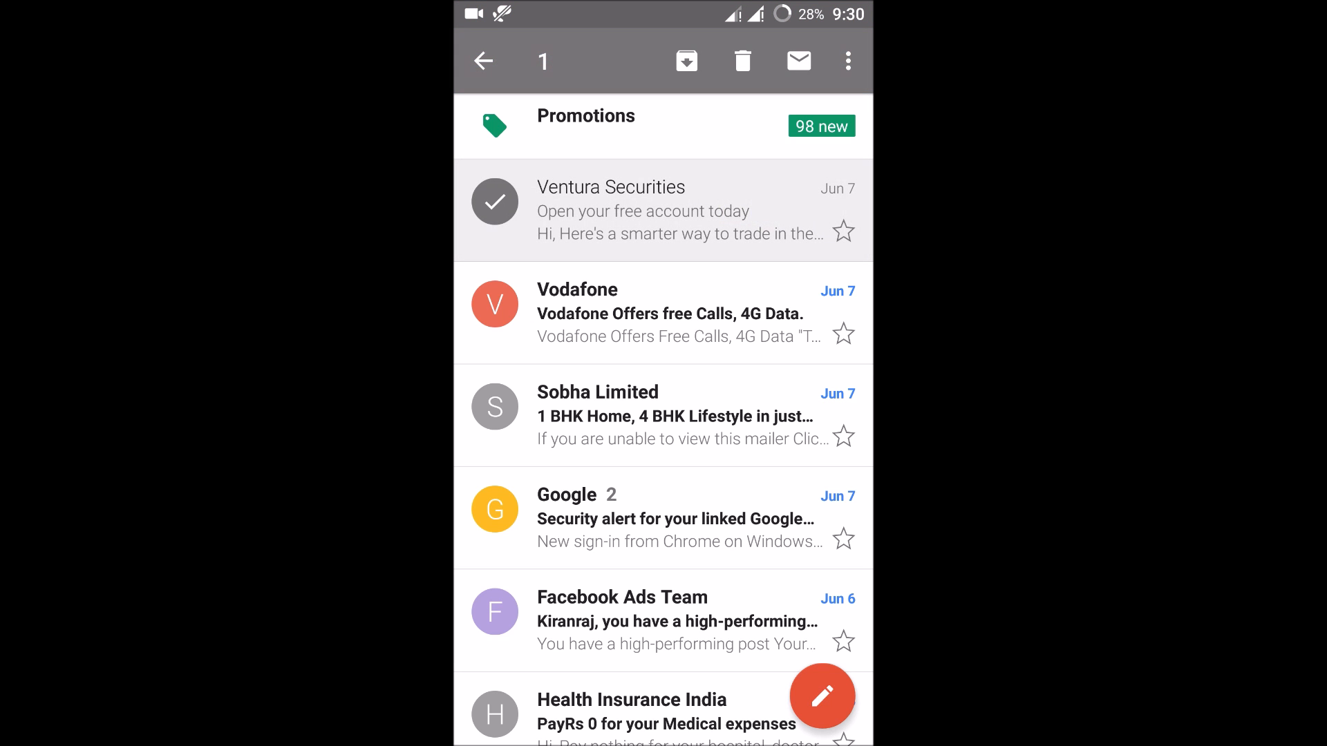
click(669, 320)
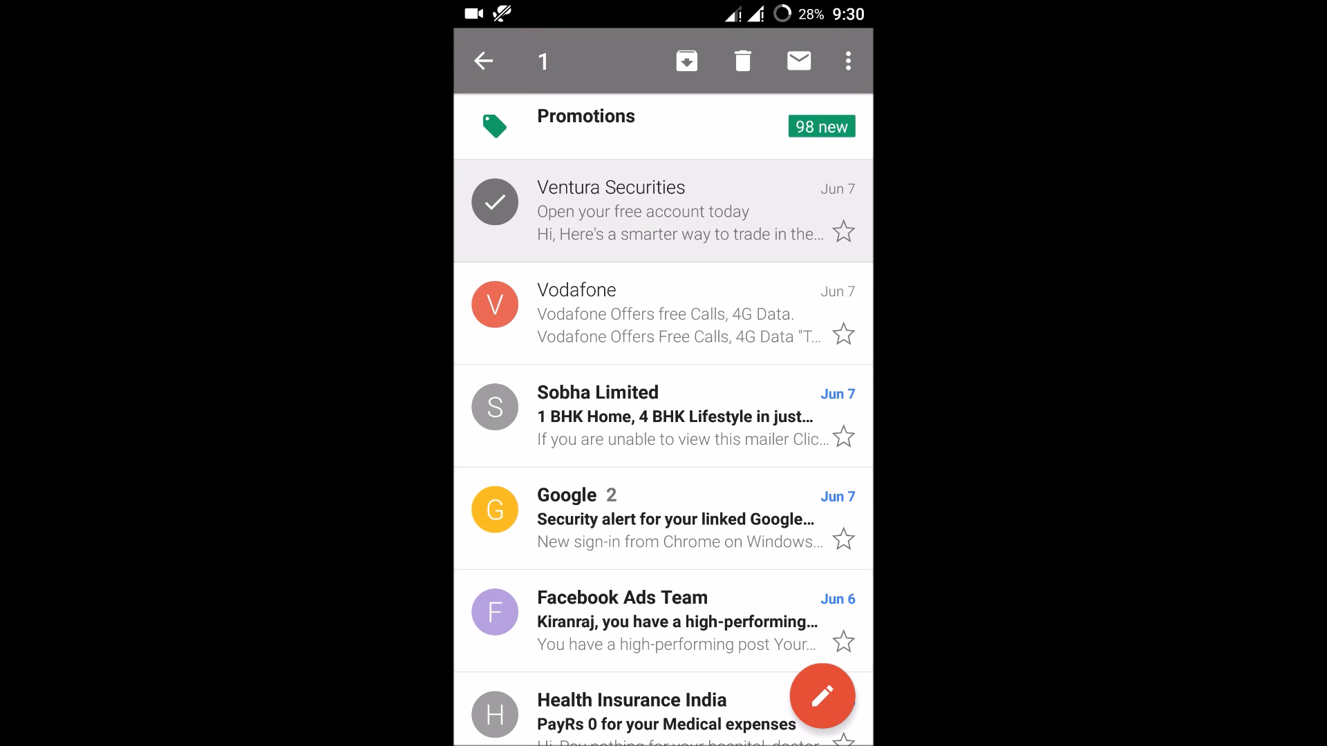
click(495, 304)
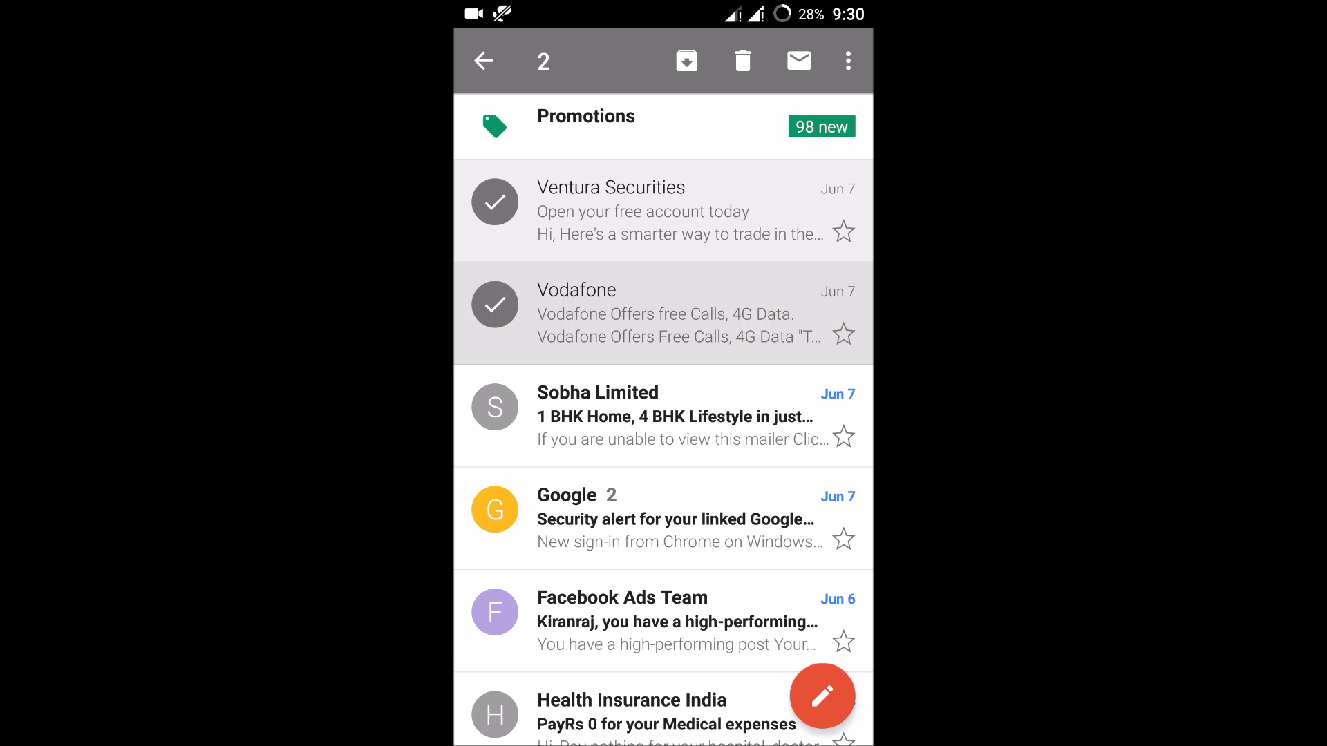
click(495, 407)
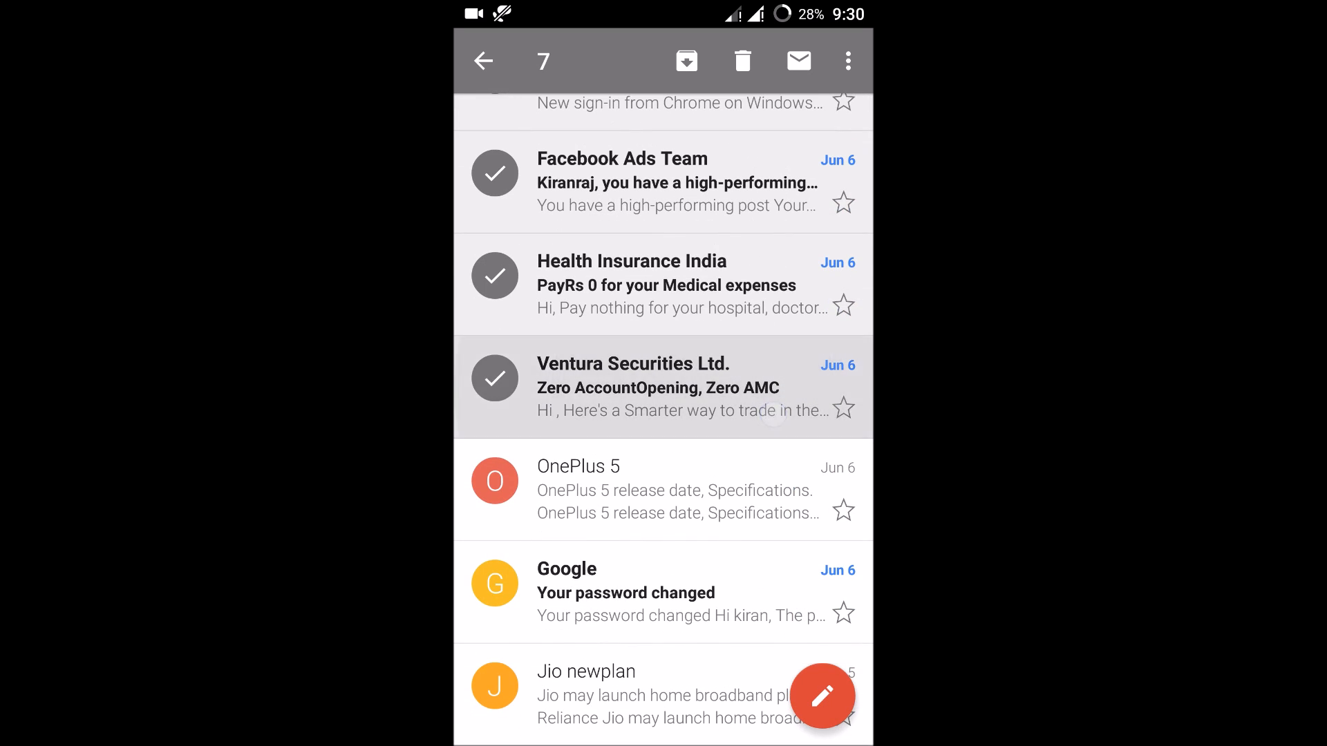
click(495, 481)
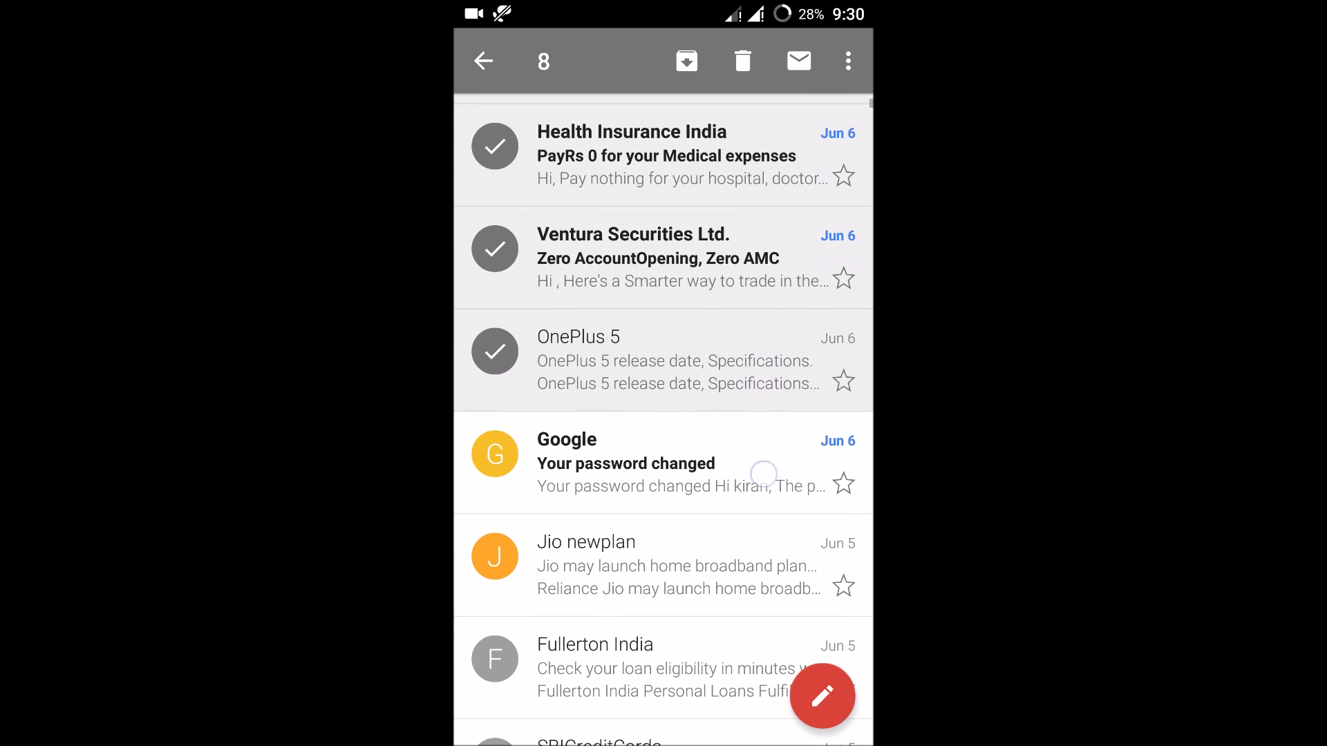
click(495, 454)
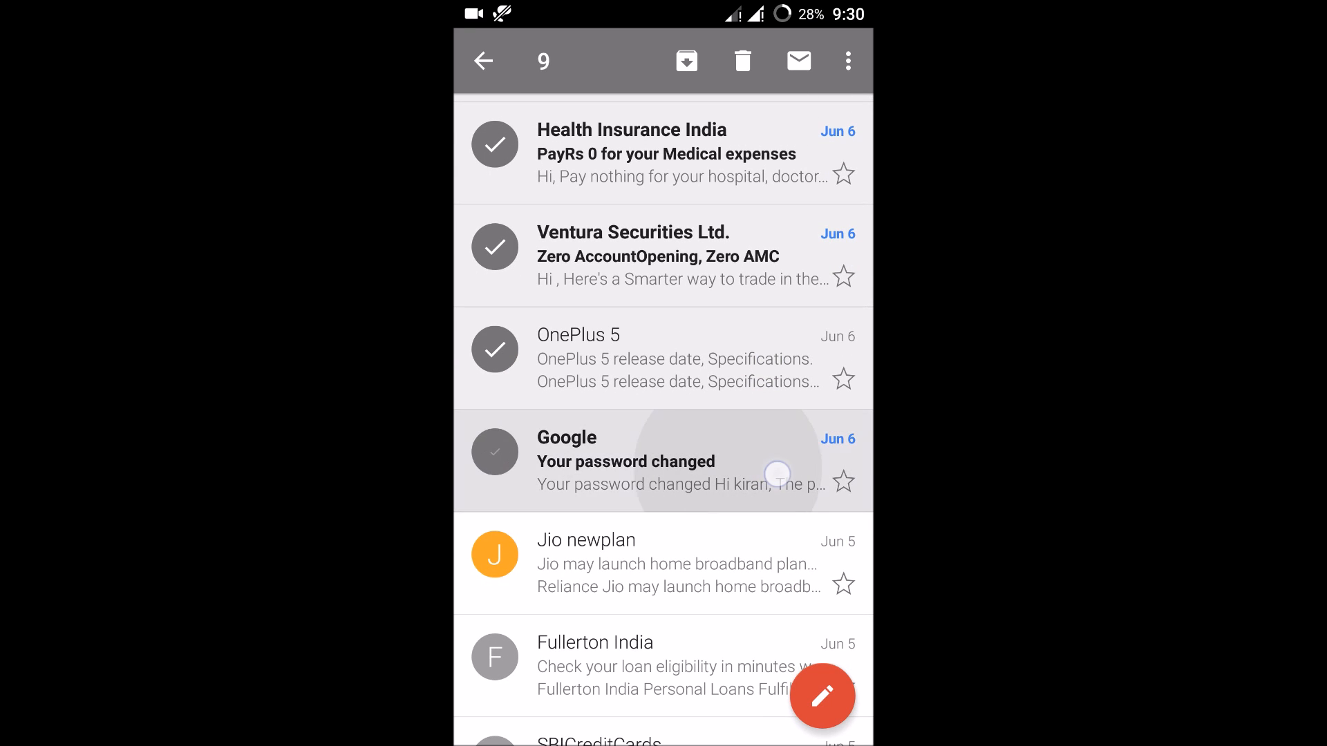
- Add Platinum card and LoveVivah to reach 17 selected, then delete them all
scroll(down, 3)
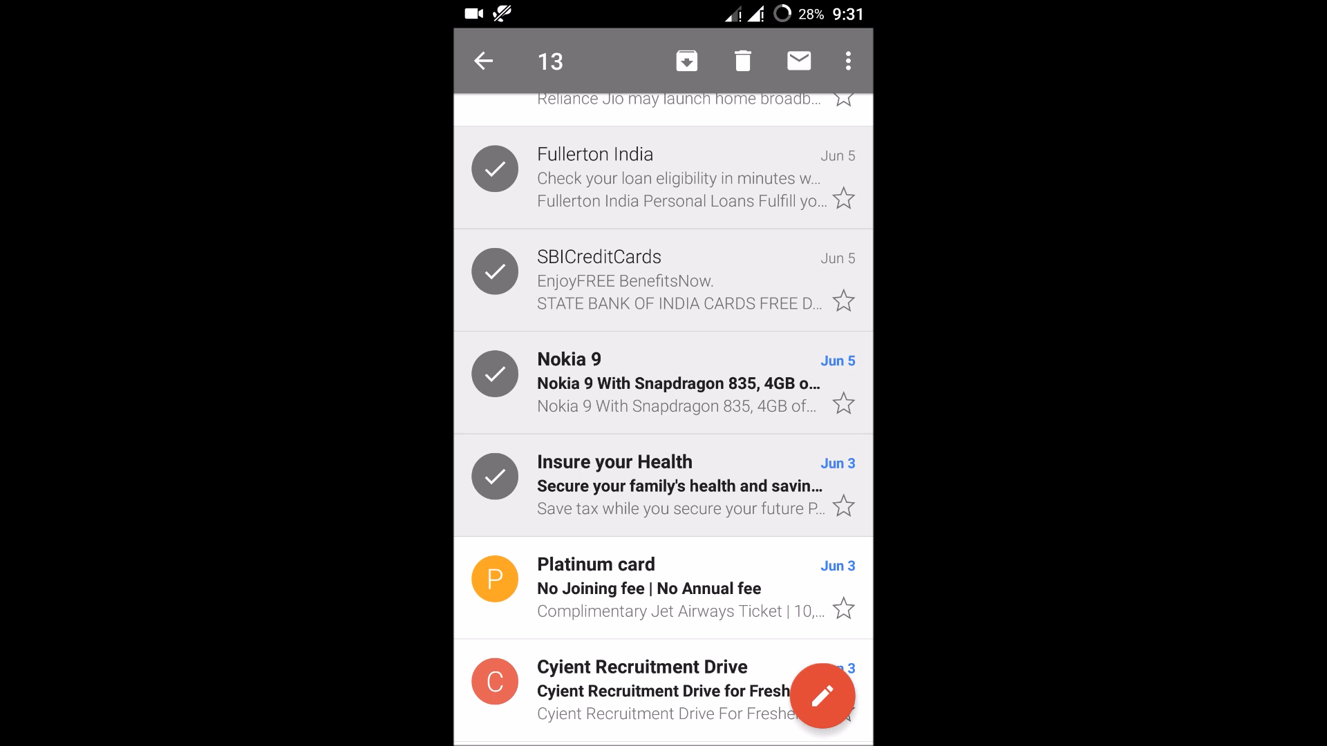
scroll(down, 3)
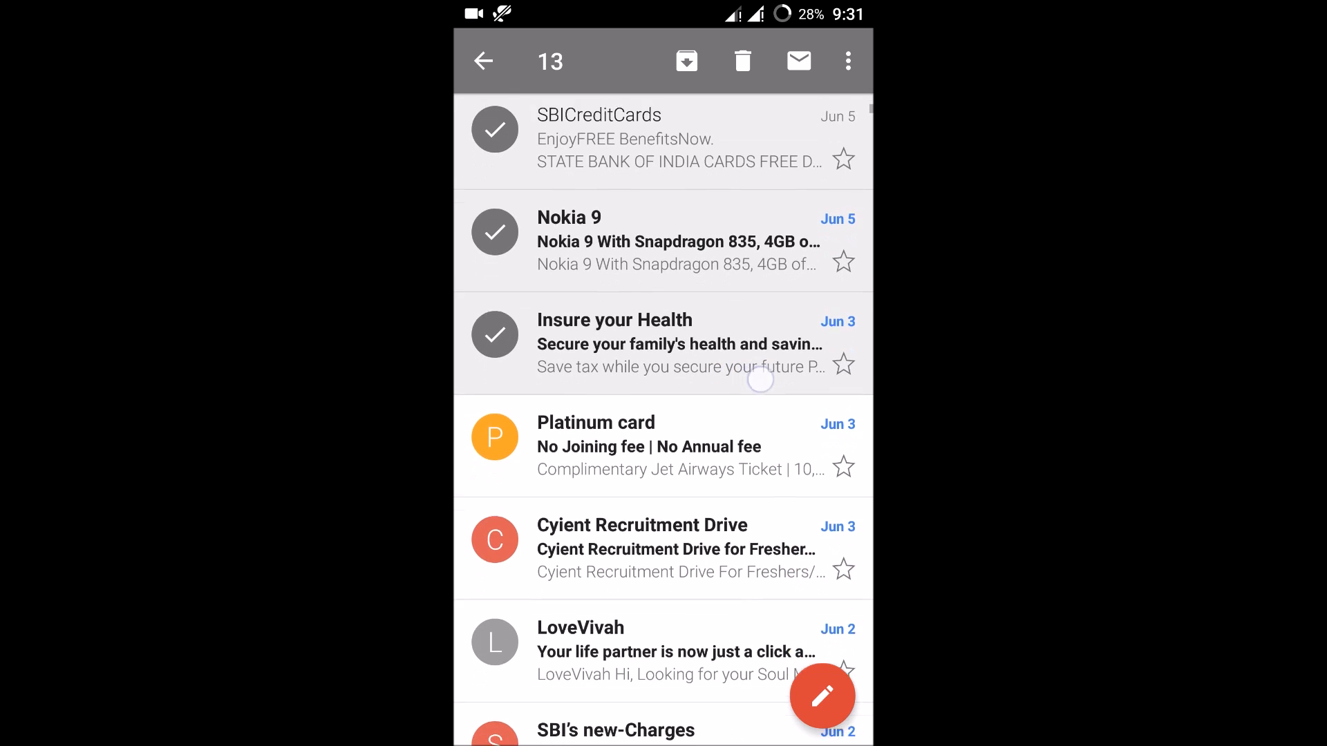
click(495, 437)
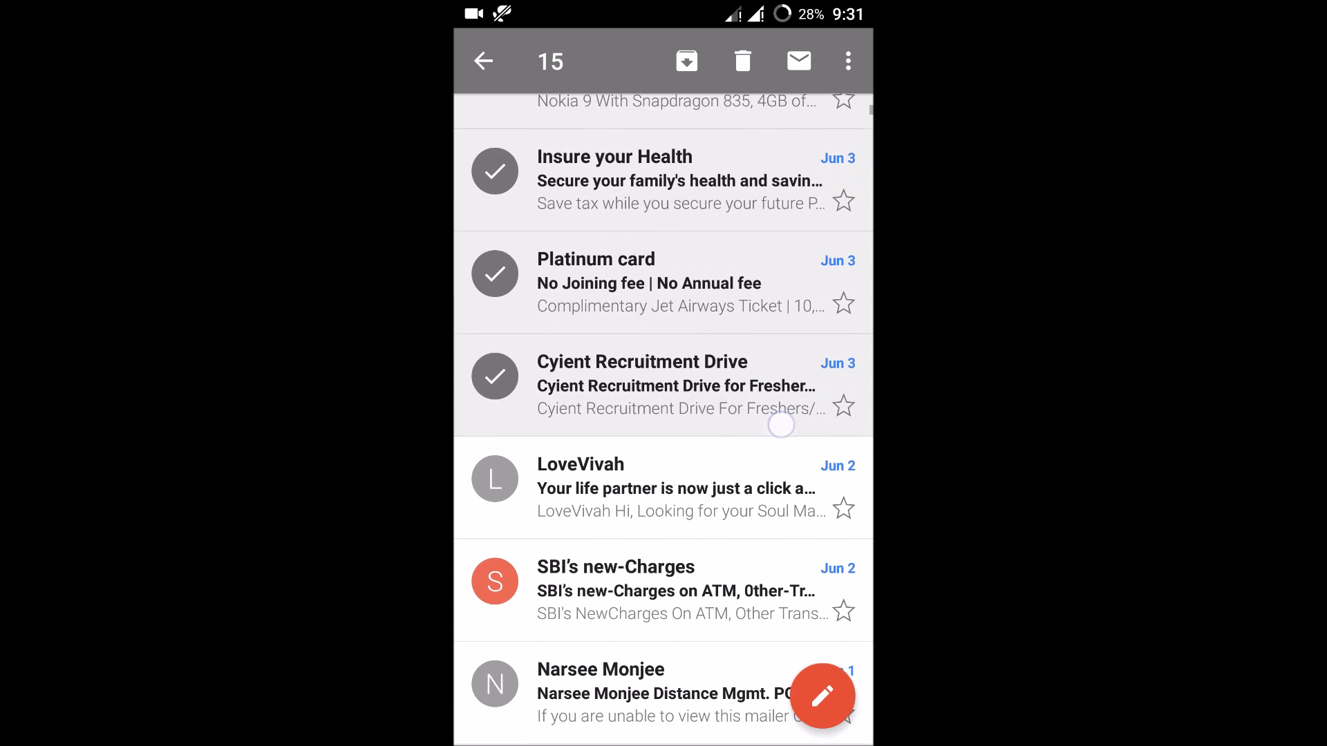
click(495, 478)
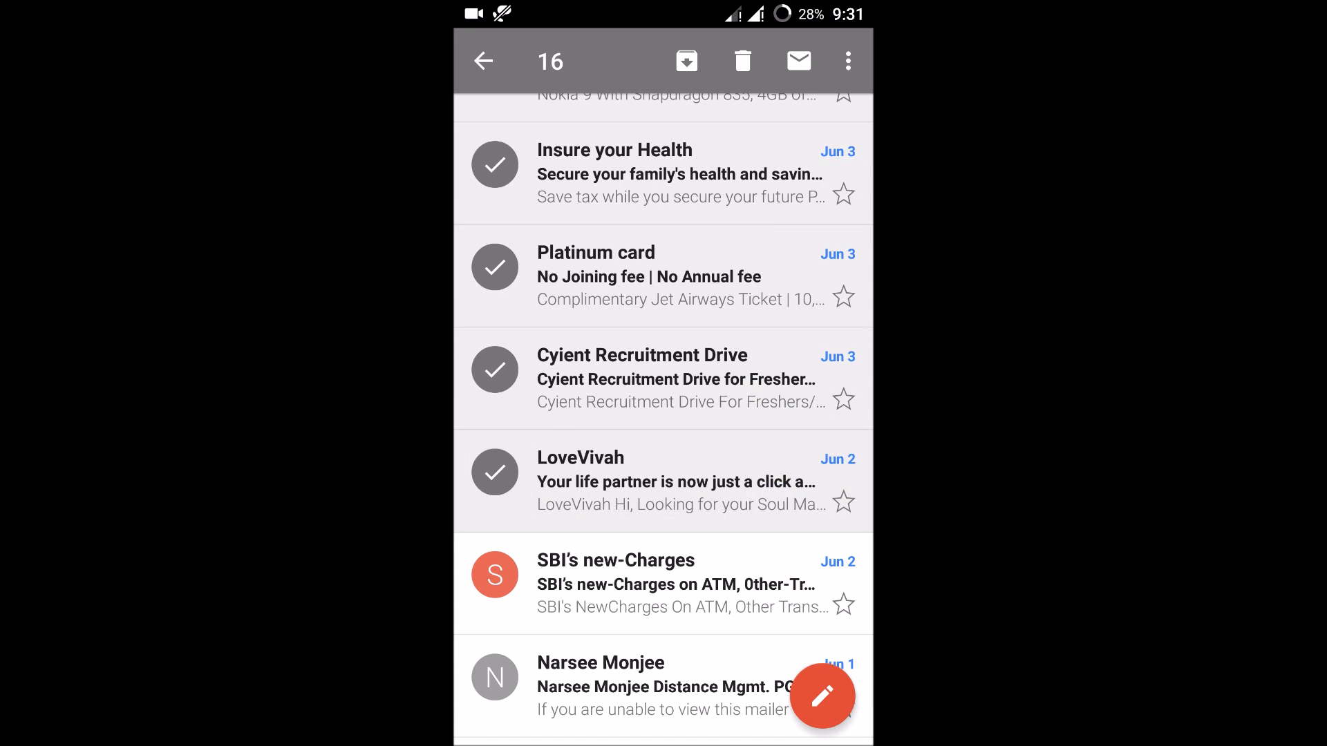
scroll(down, 3)
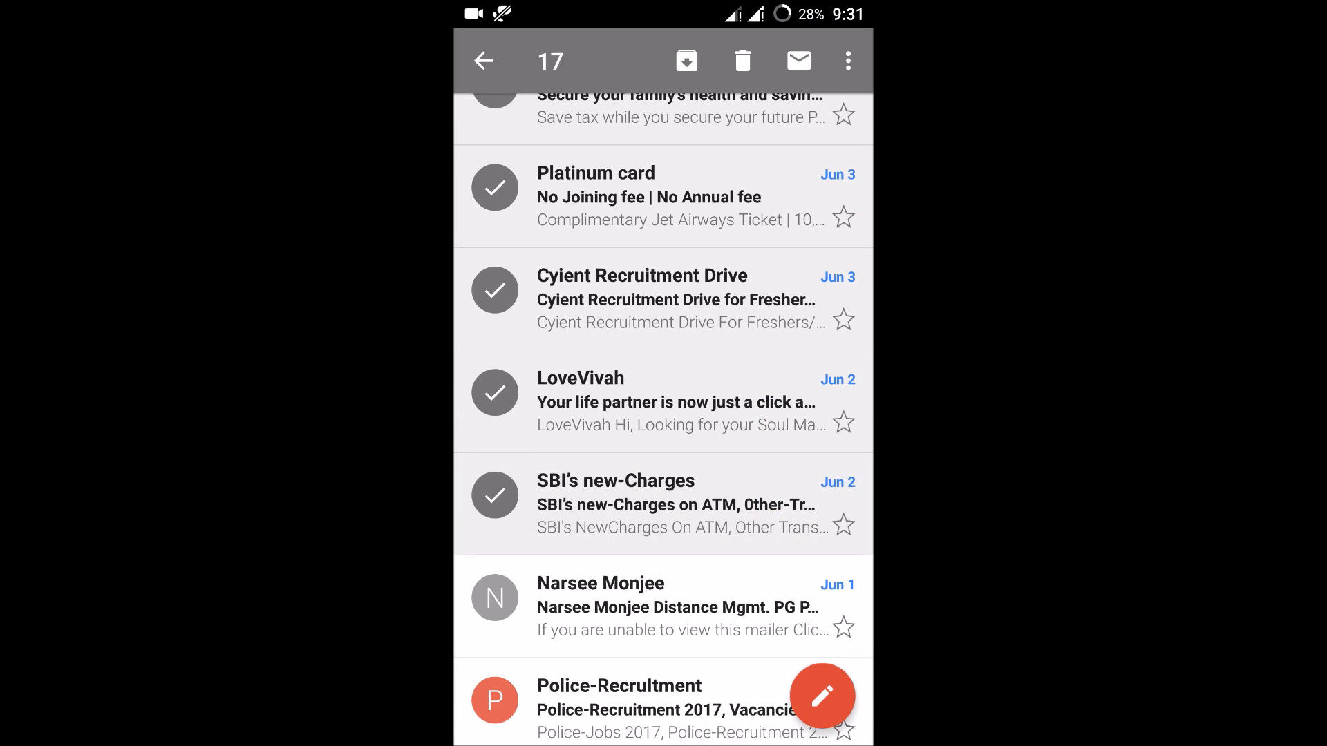
click(746, 59)
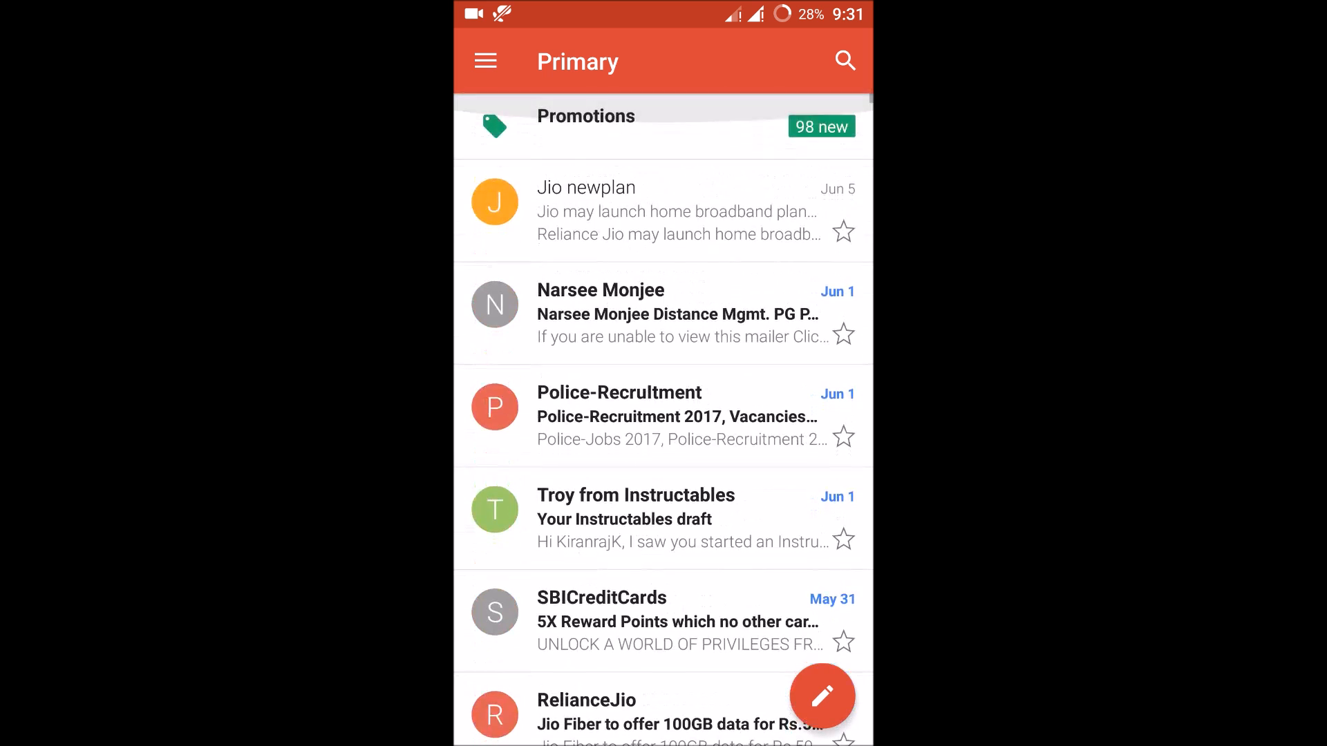
- Swipe the Jio newplan conversation sideways to archive it
drag(662, 254, 662, 466)
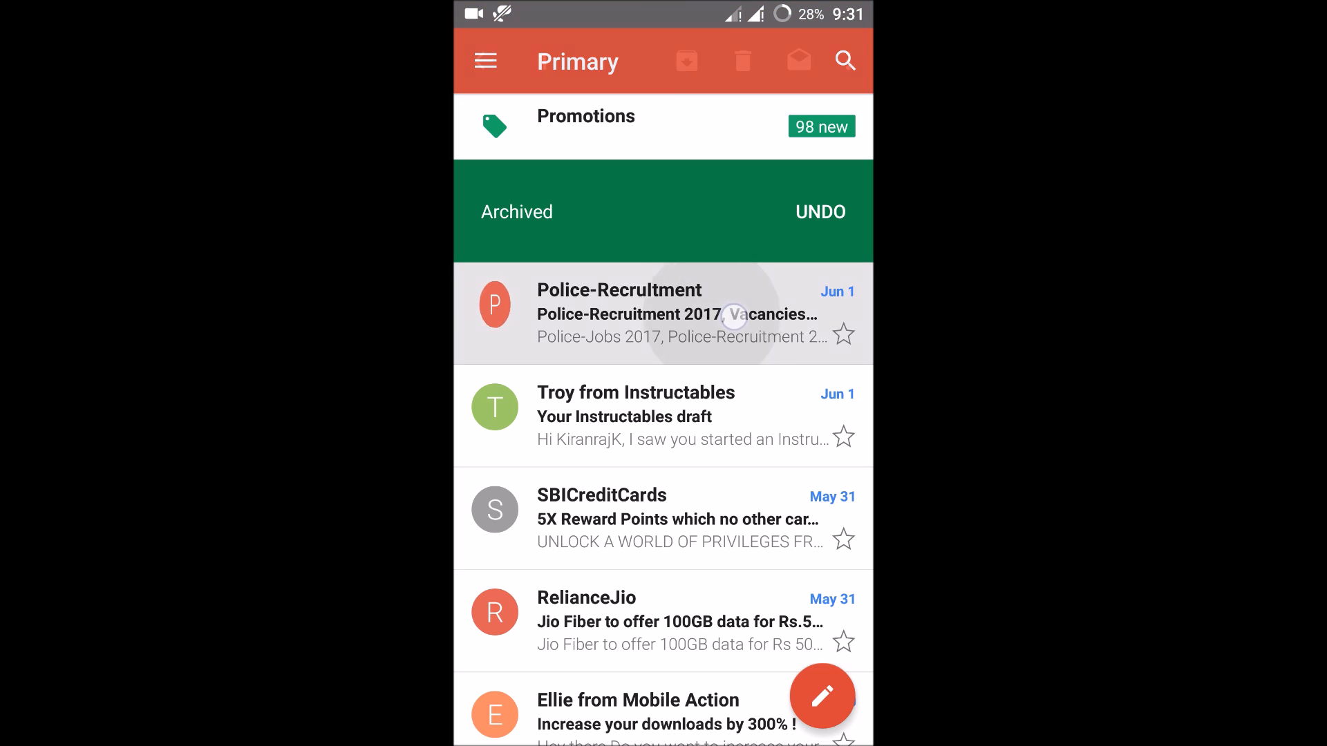
- Open the SBICreditCards '5X Reward Points' email from the inbox
click(495, 406)
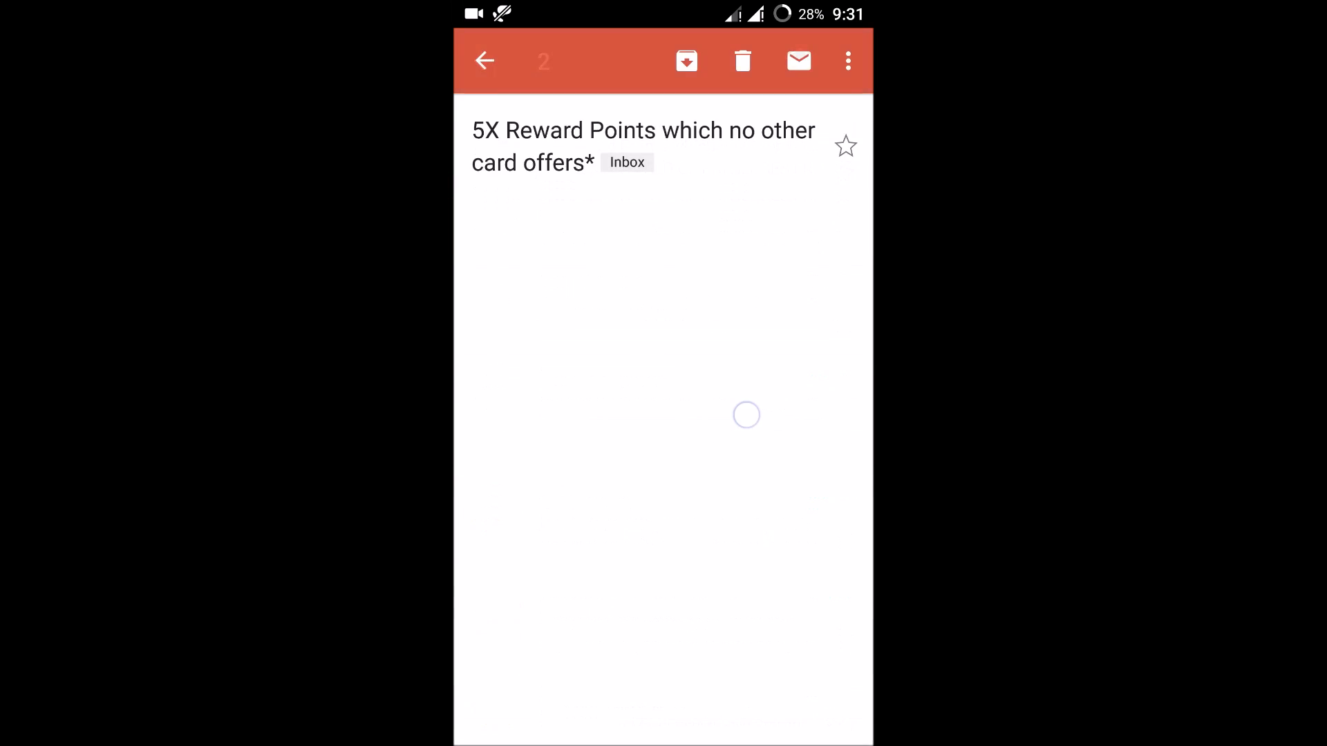
- Return to the inbox and add SBICreditCards, Ellie from Mobile Action and Vishal Megamart to the selection
click(484, 61)
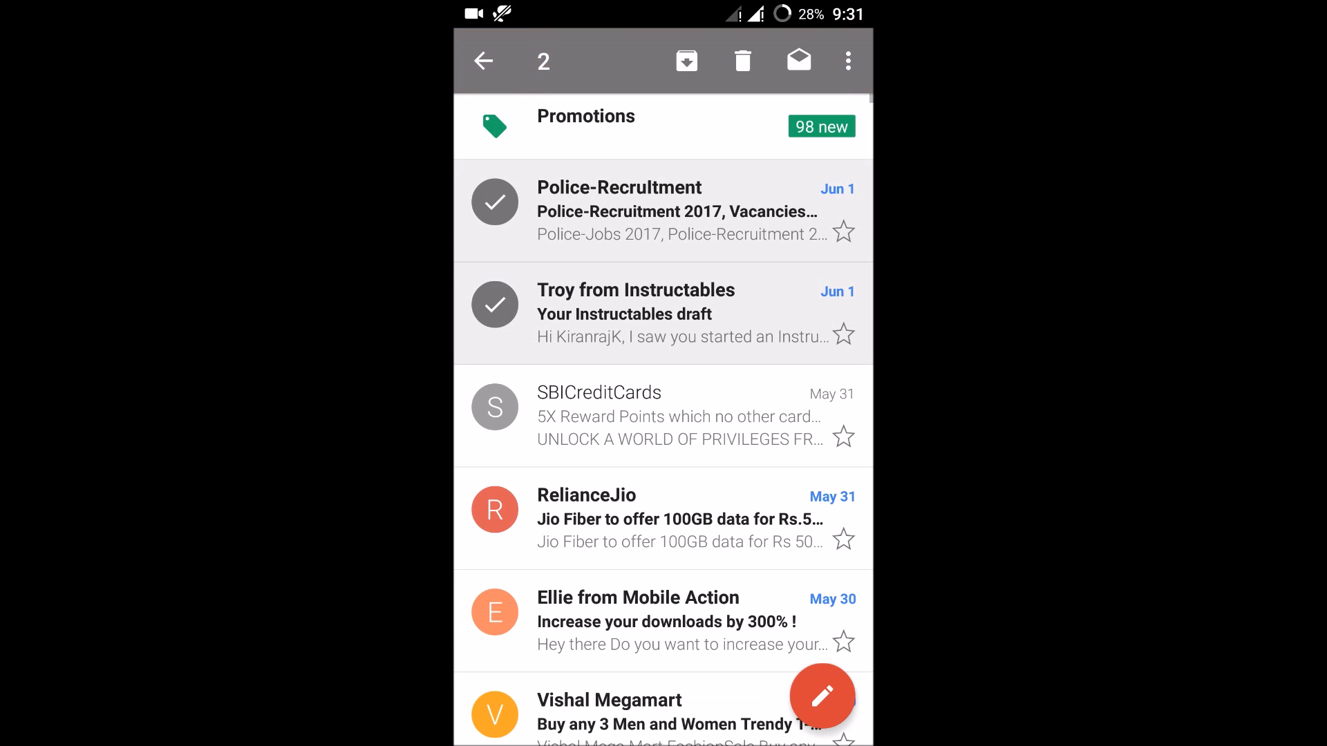
click(495, 406)
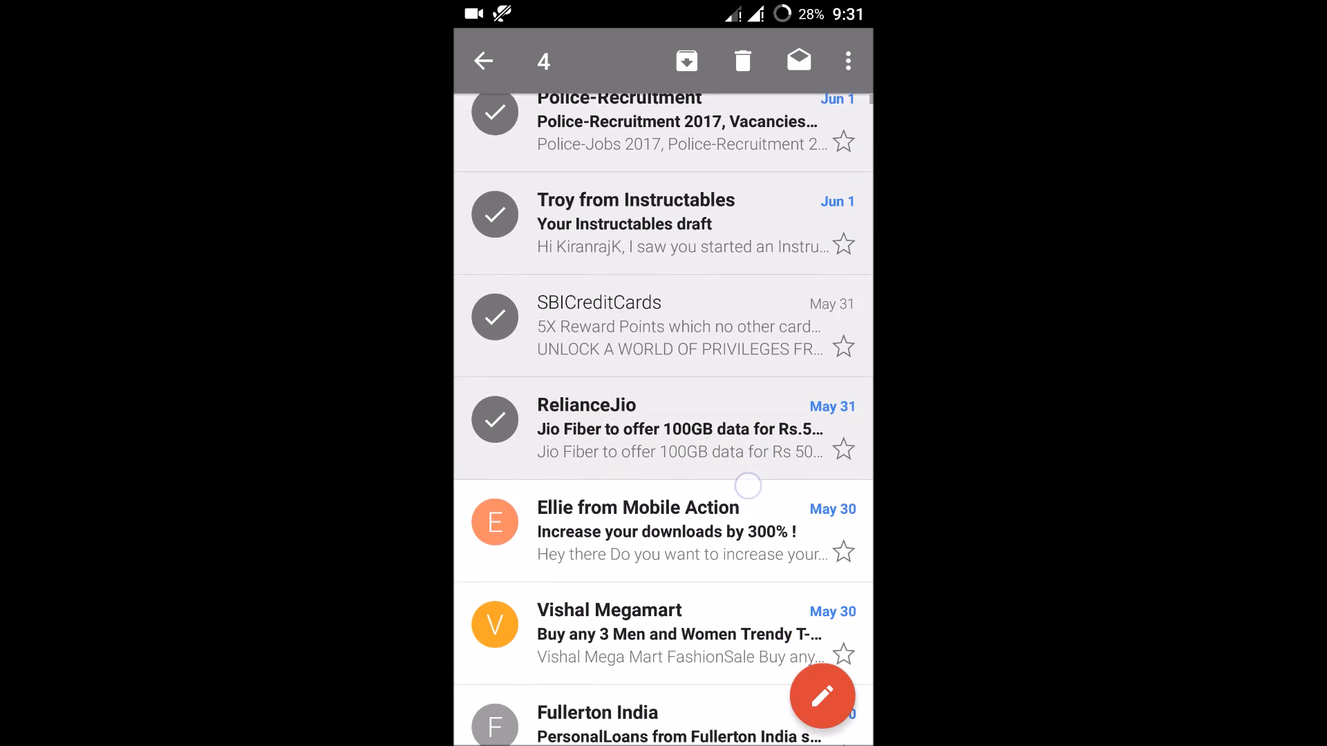
click(495, 522)
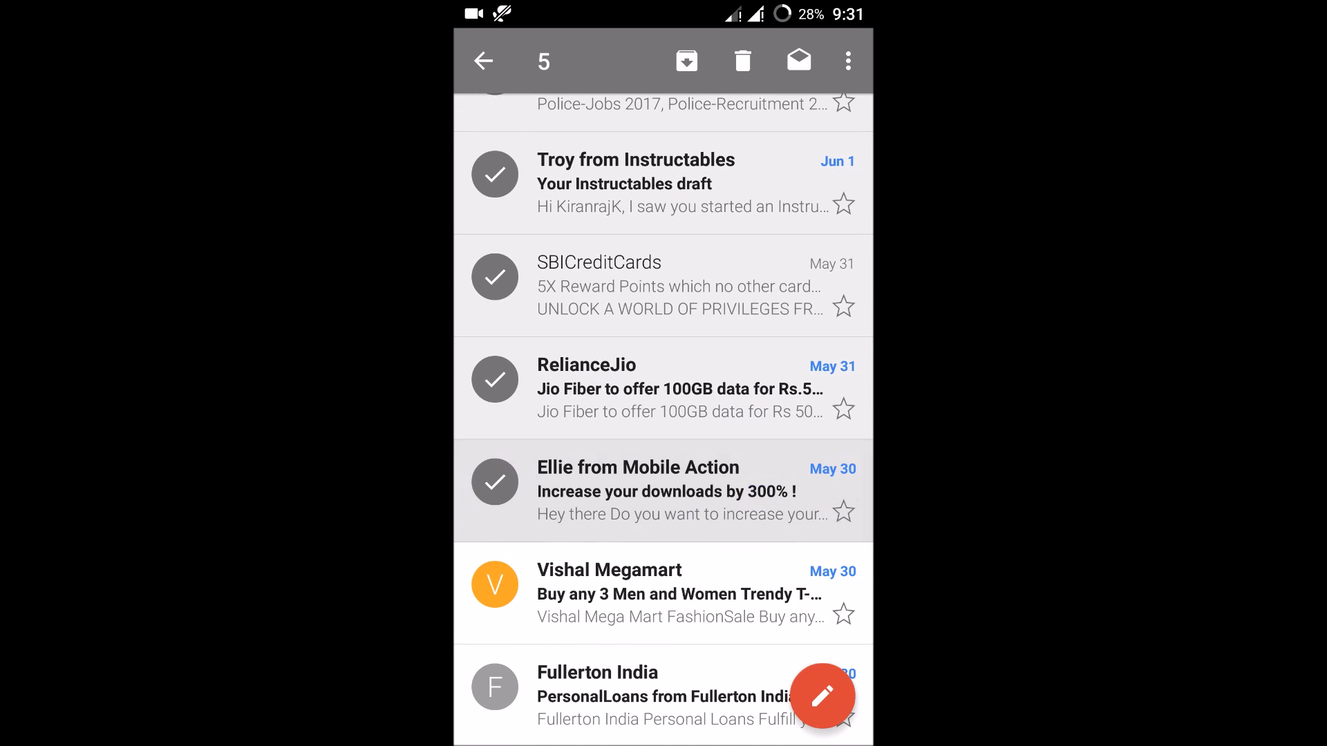
click(495, 584)
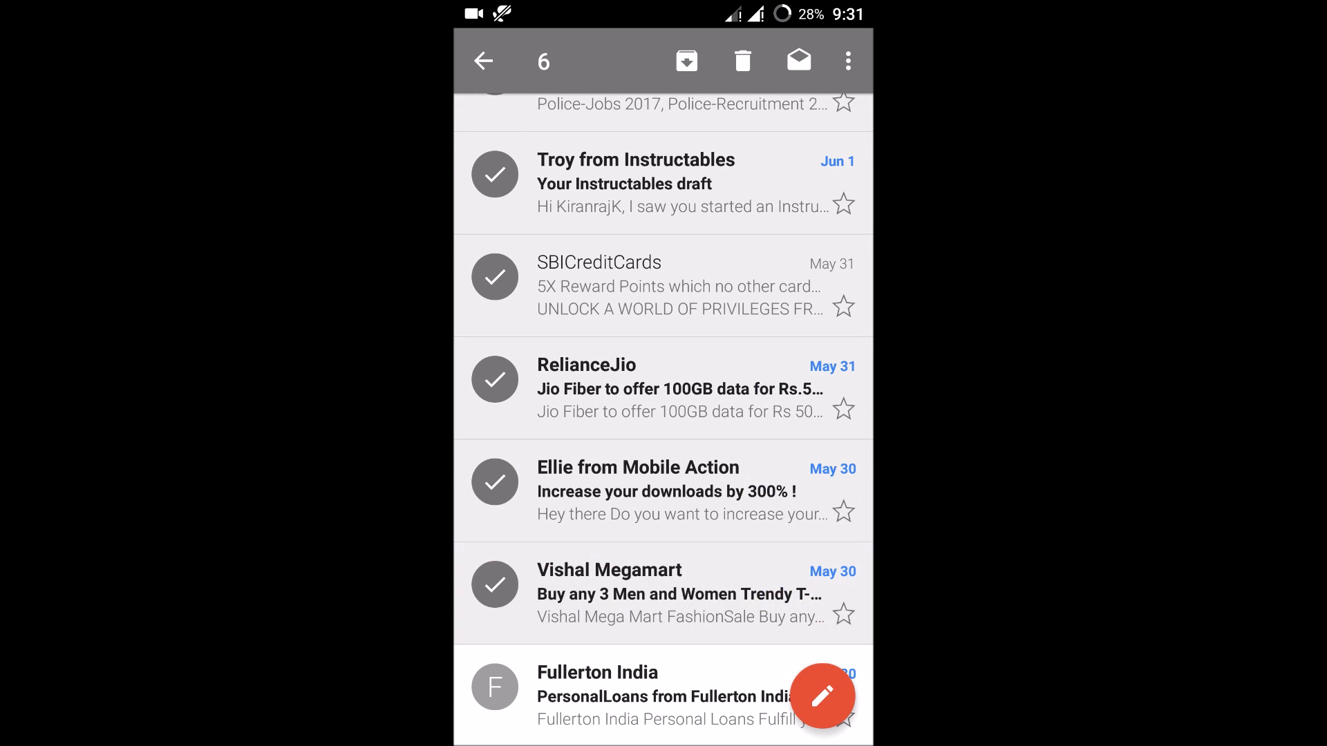